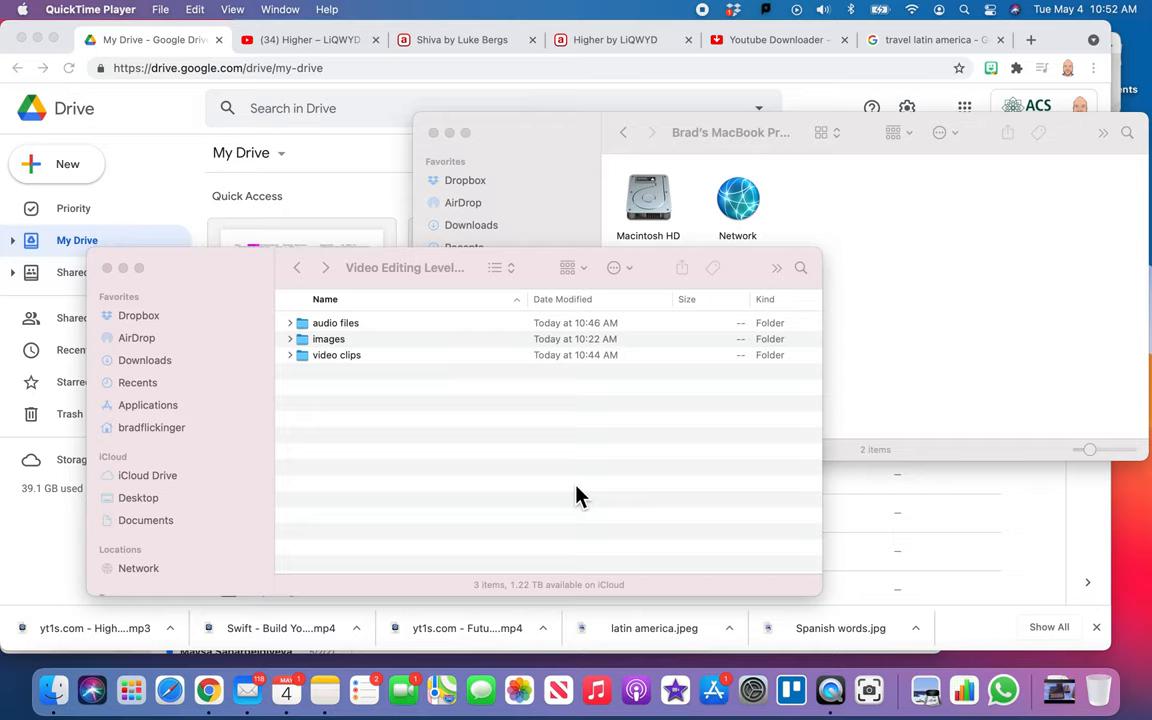
mouse_move(435, 433)
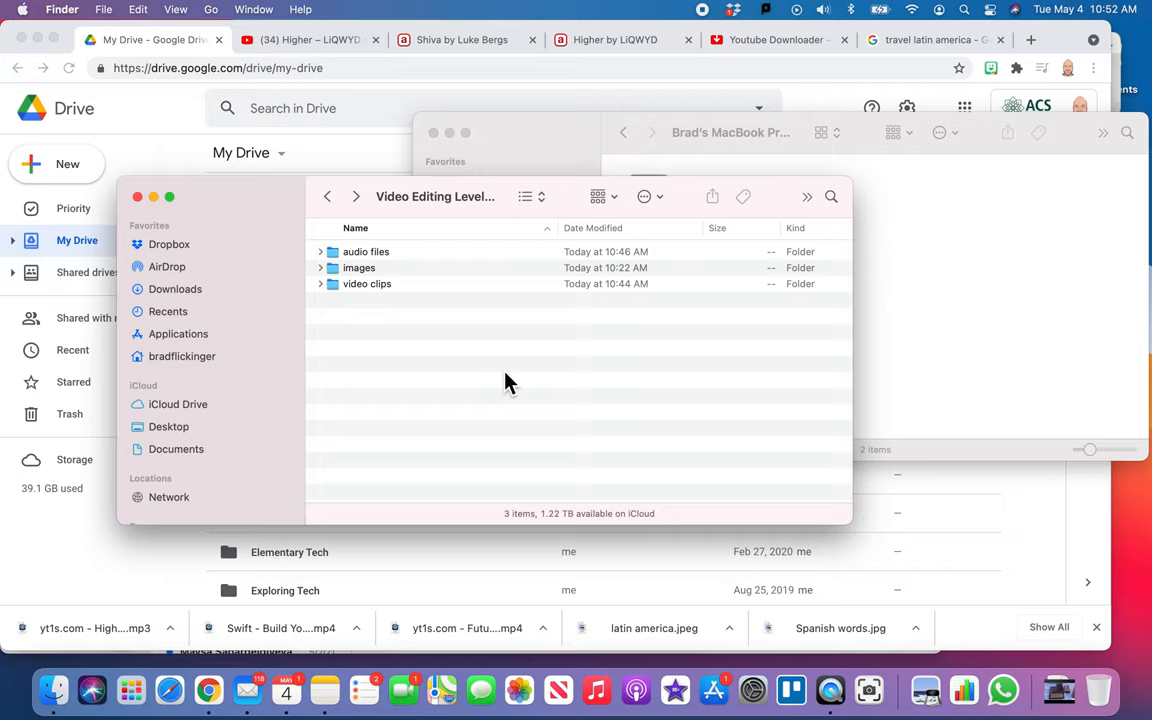
mouse_move(432, 368)
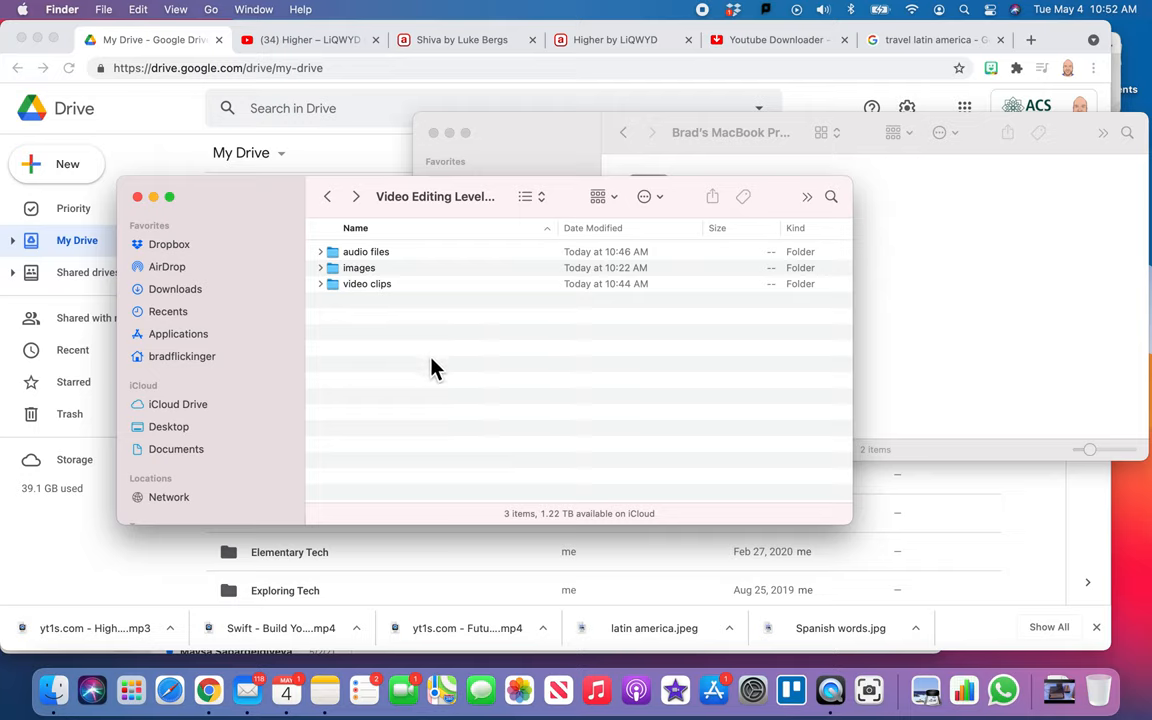
mouse_move(430, 352)
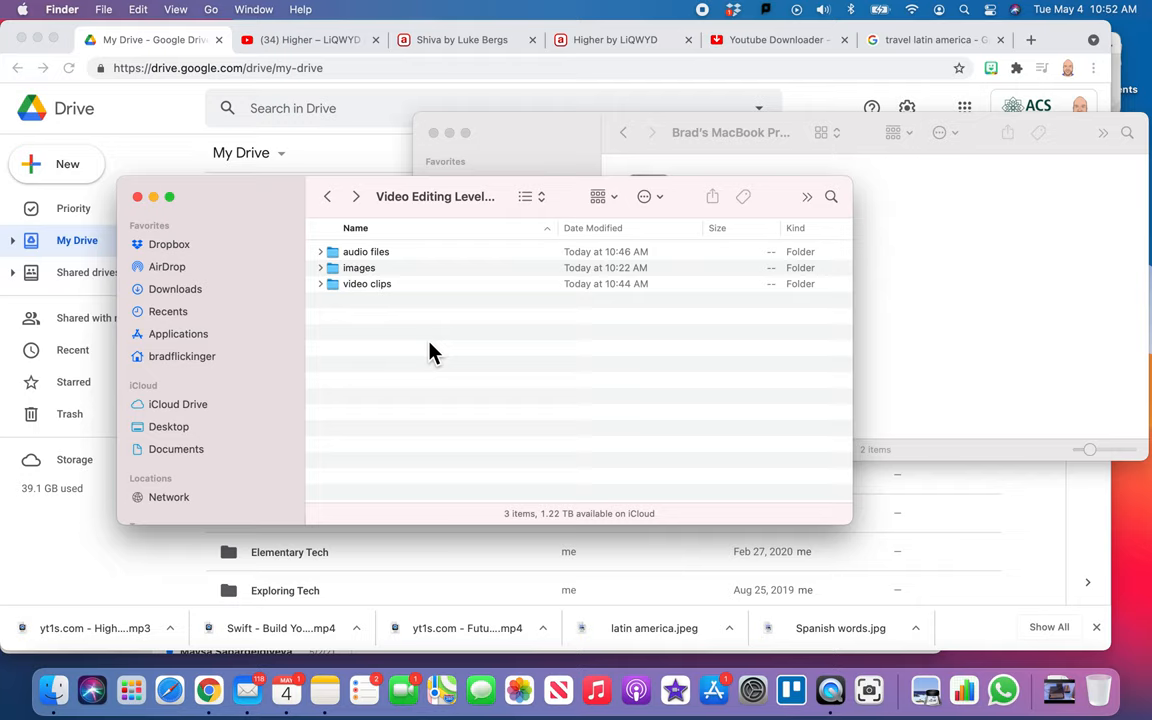
mouse_move(422, 314)
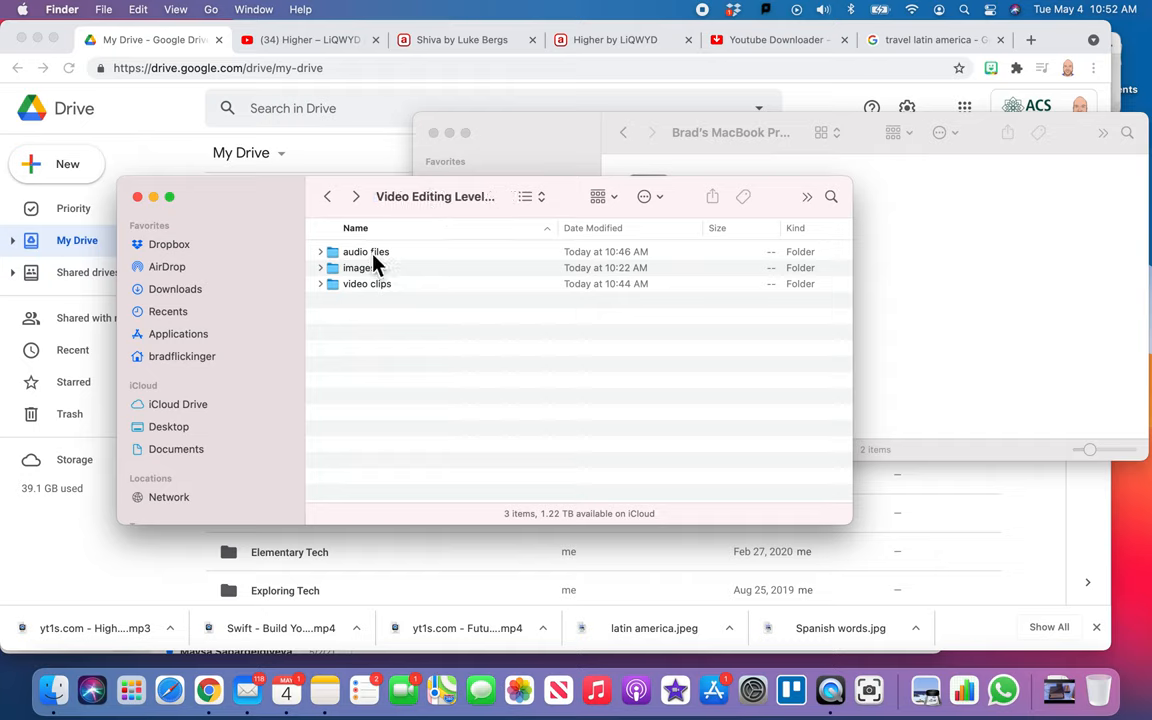
double_click(365, 251)
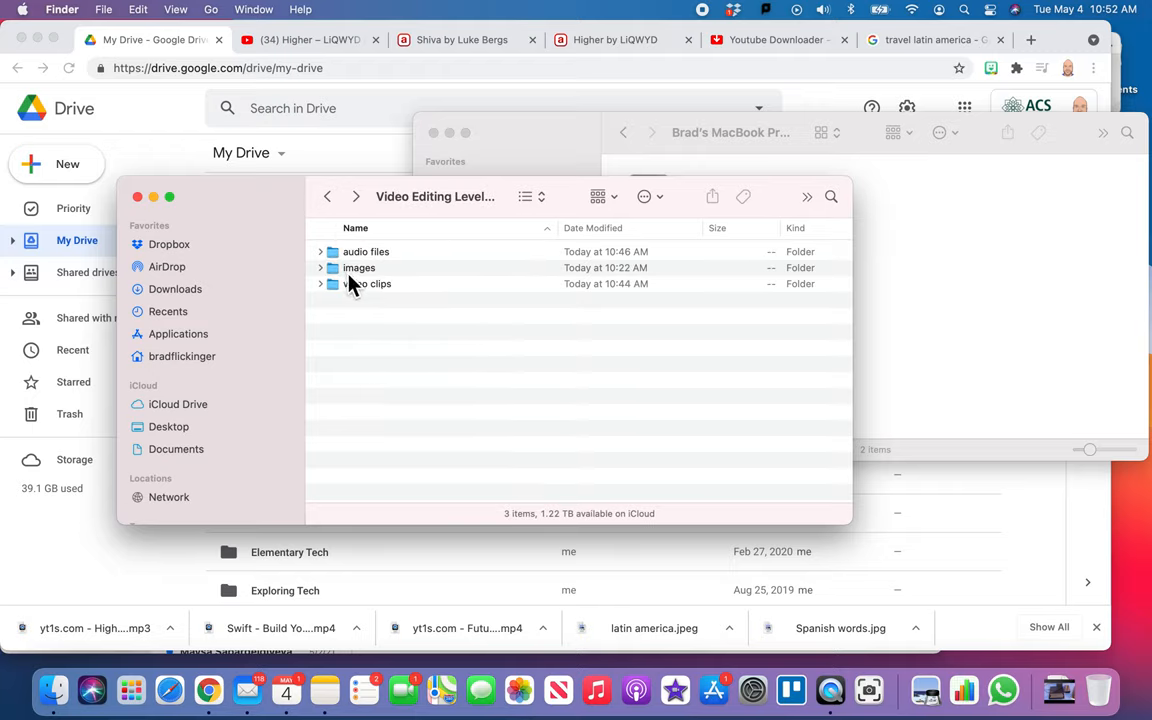
double_click(359, 267)
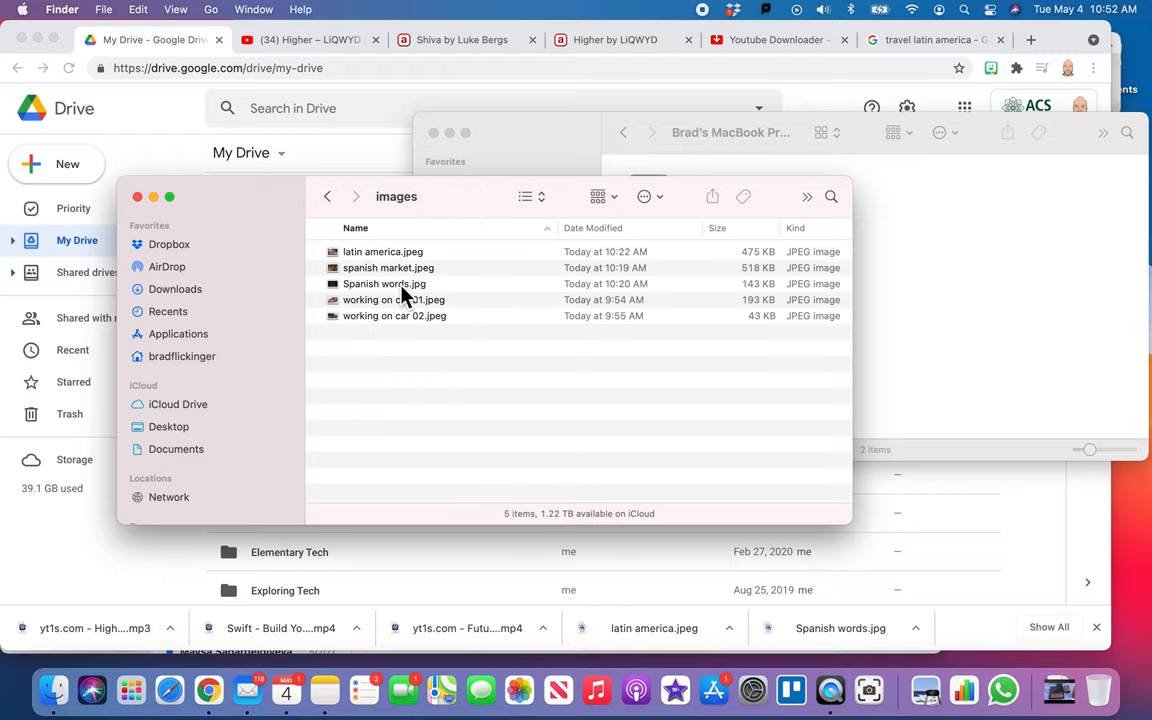
mouse_move(385, 268)
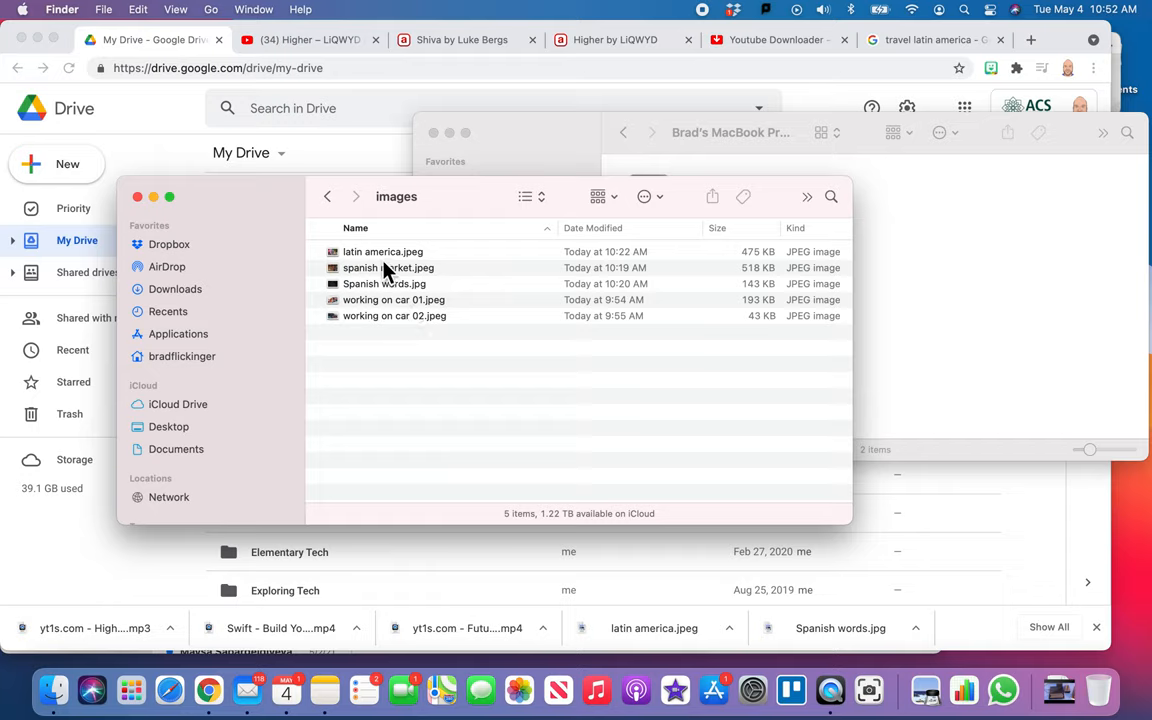
mouse_move(380, 317)
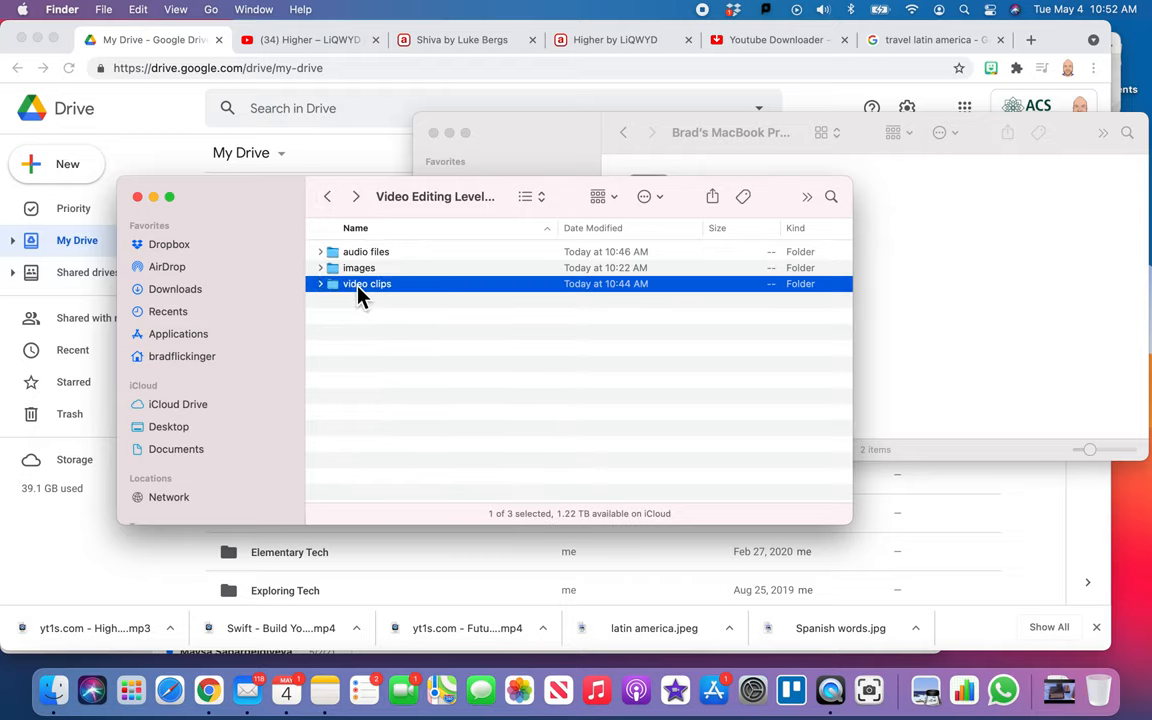
double_click(368, 283)
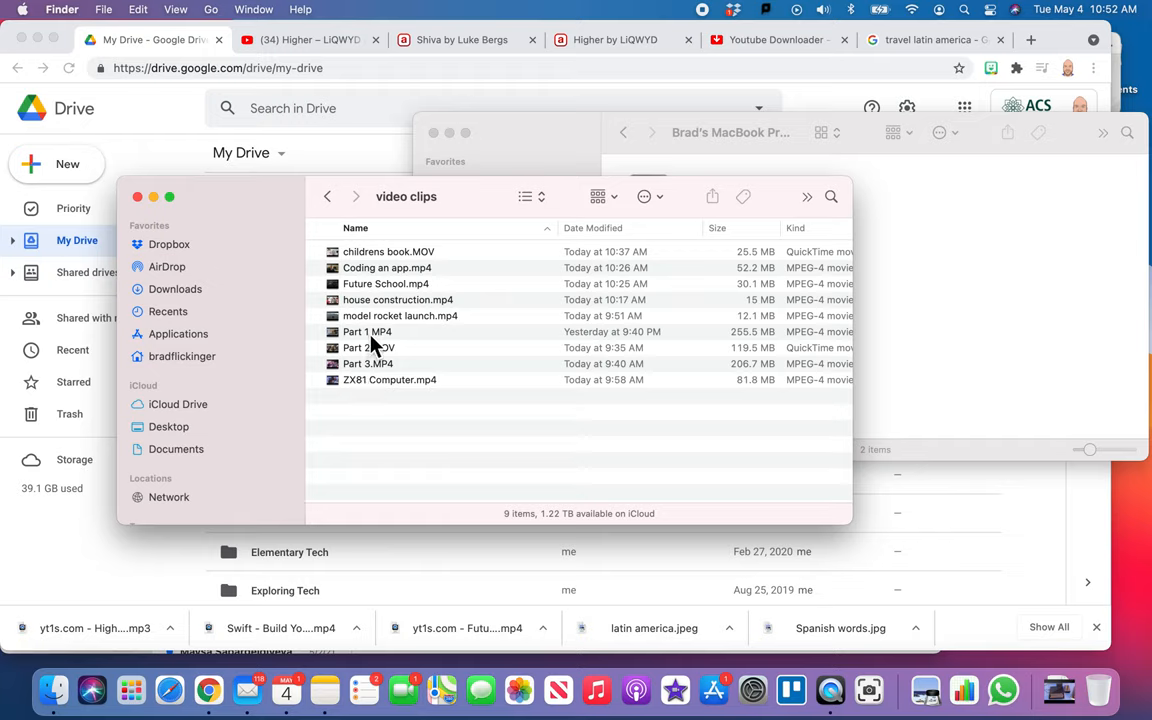
mouse_move(385, 387)
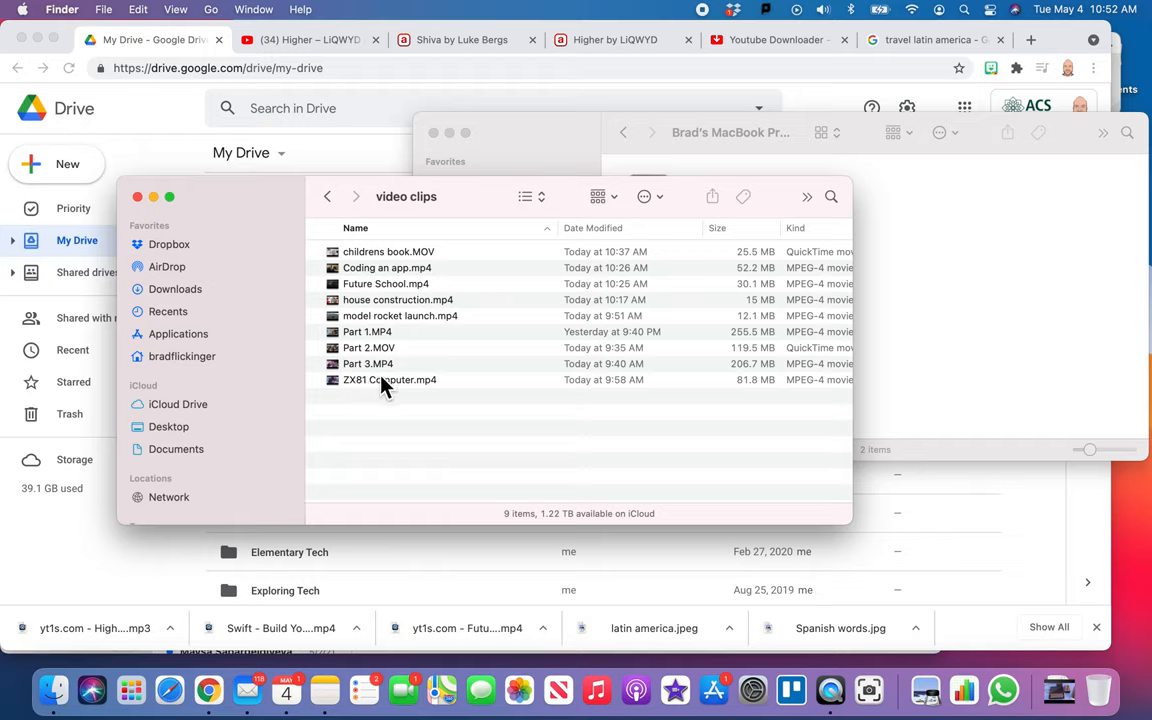
mouse_move(418, 393)
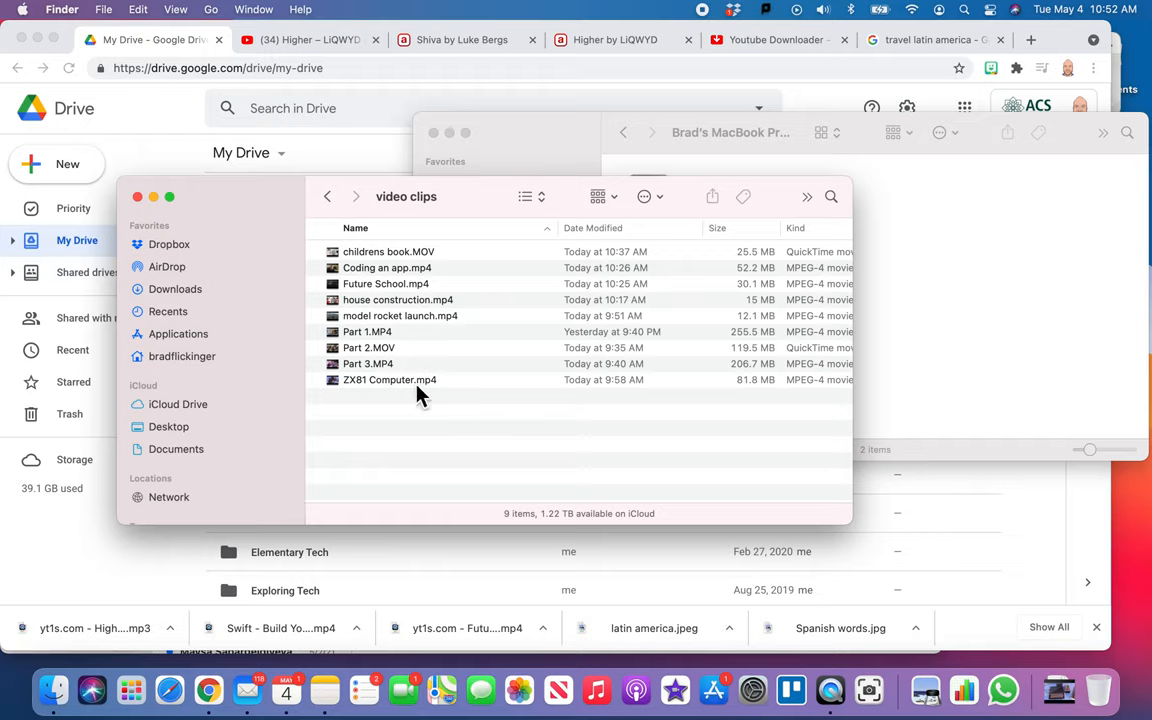
mouse_move(432, 378)
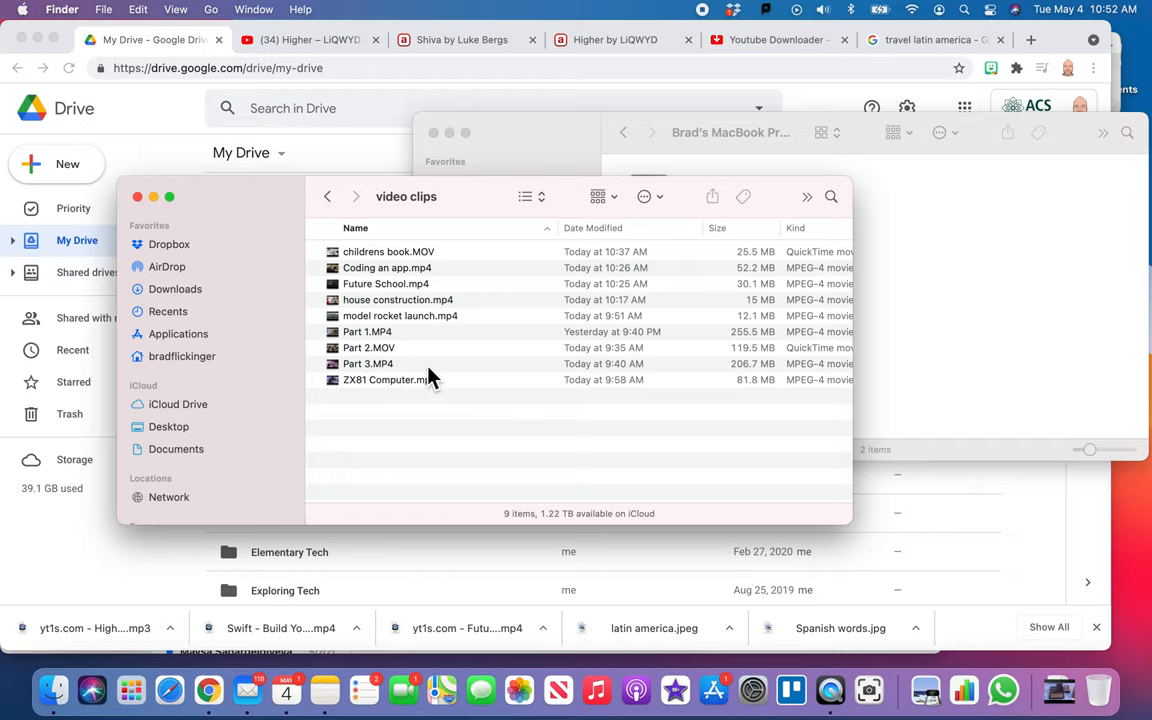
mouse_move(430, 335)
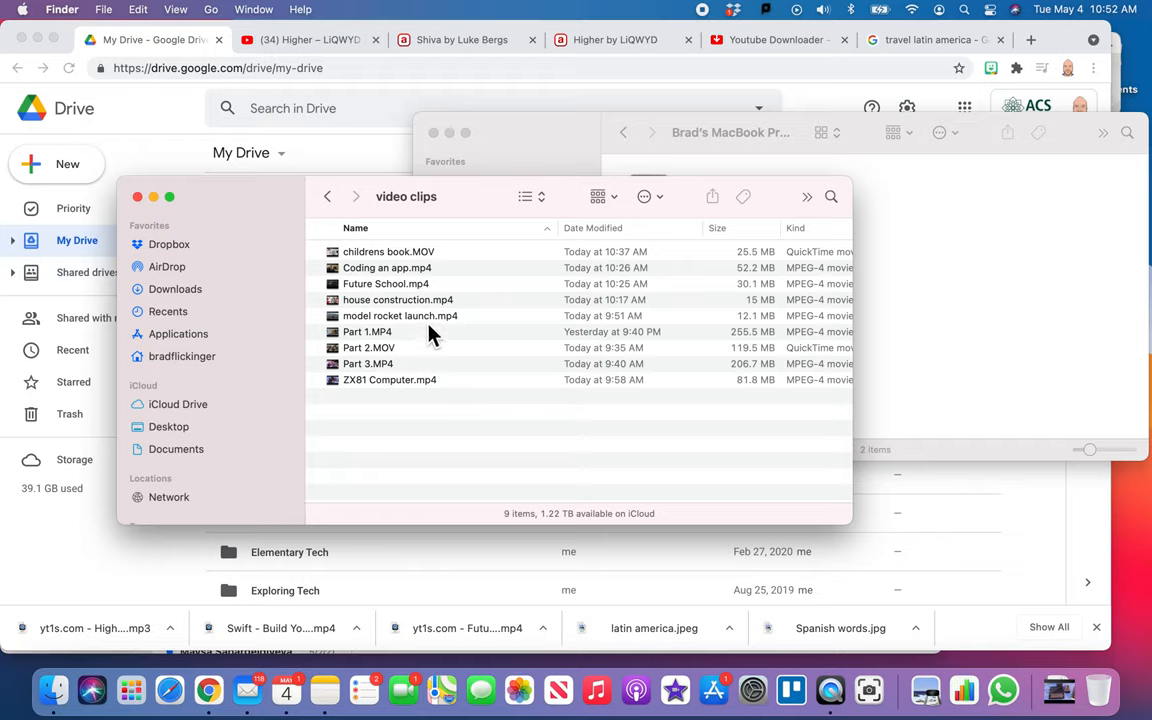
mouse_move(415, 330)
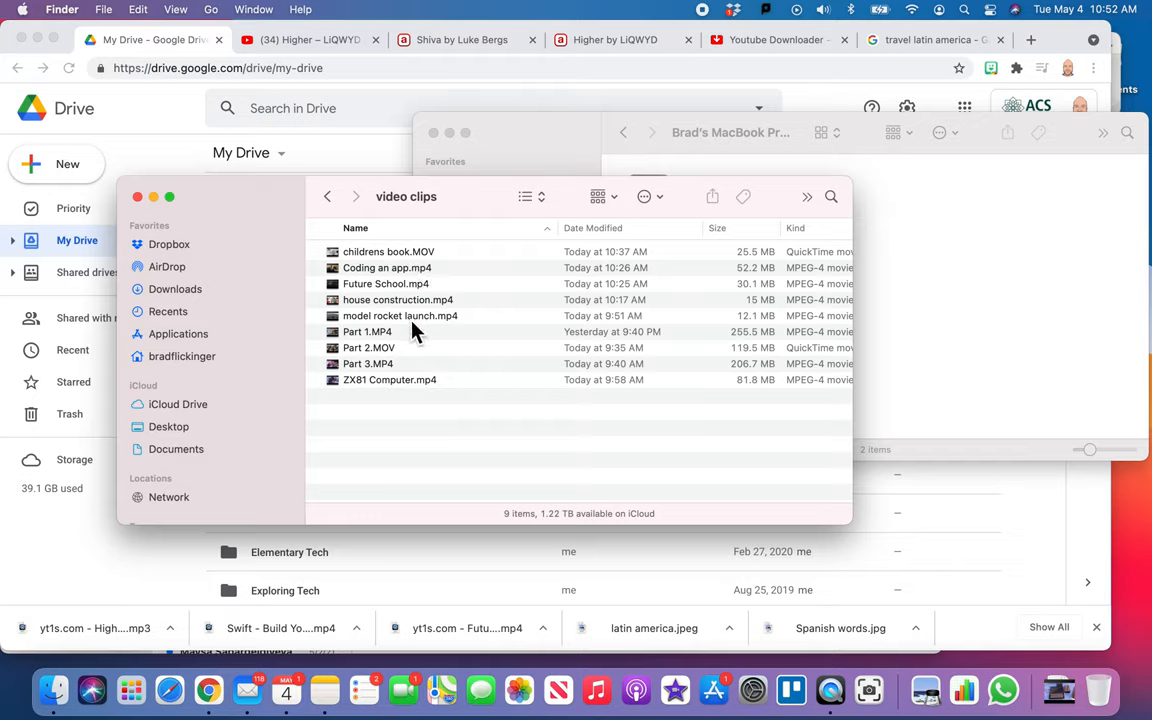
mouse_move(393, 288)
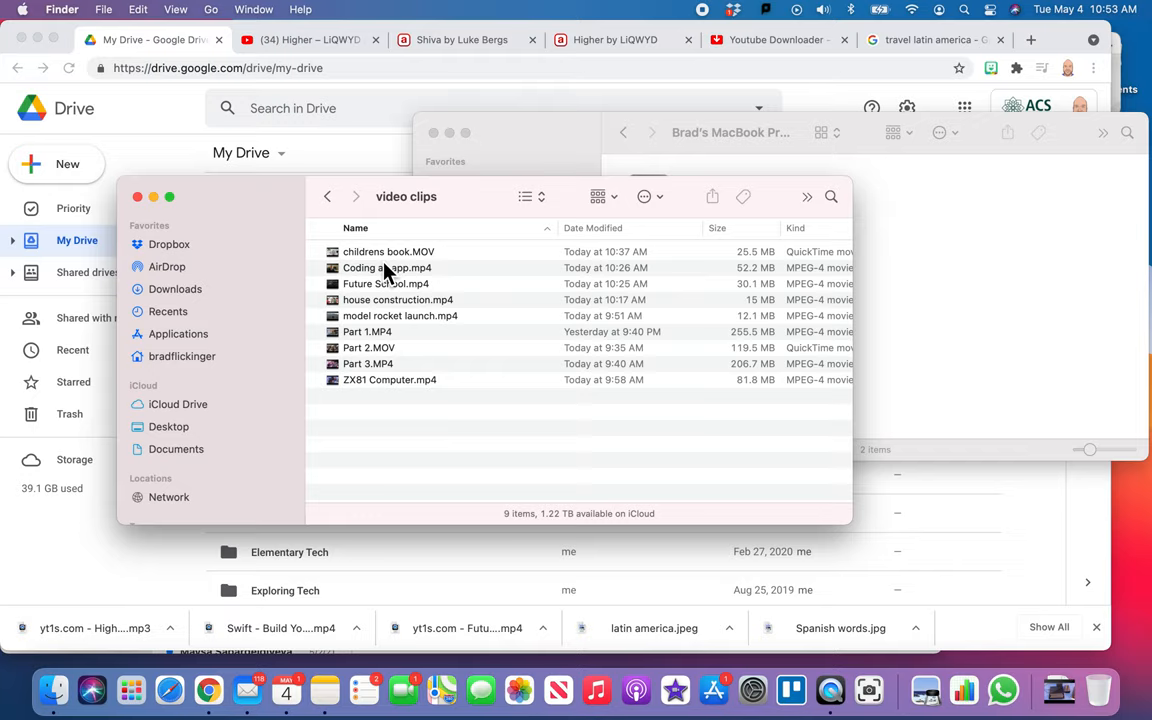
mouse_move(388, 285)
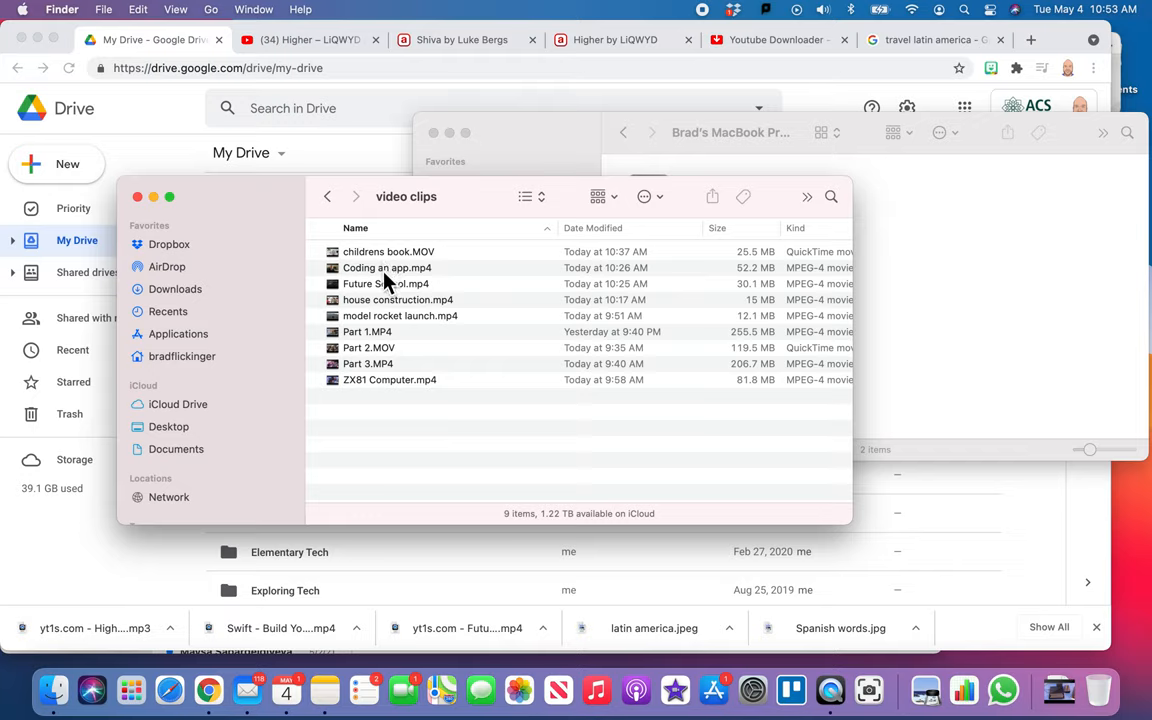
mouse_move(382, 275)
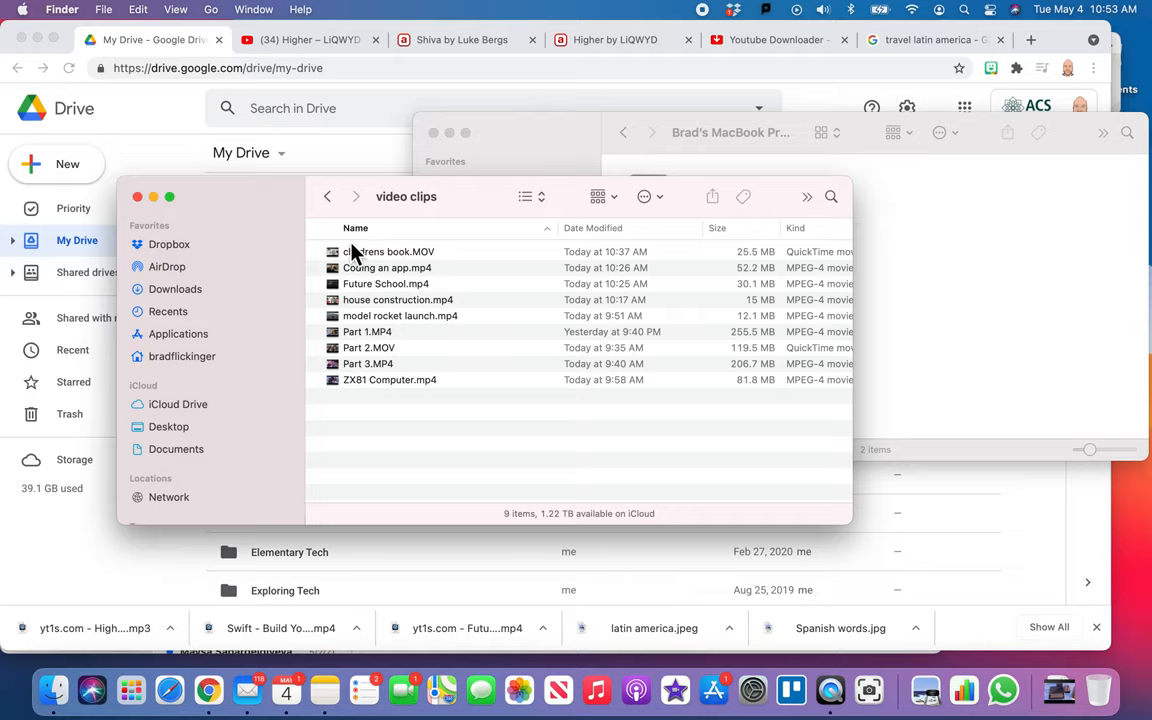
left_click(327, 196)
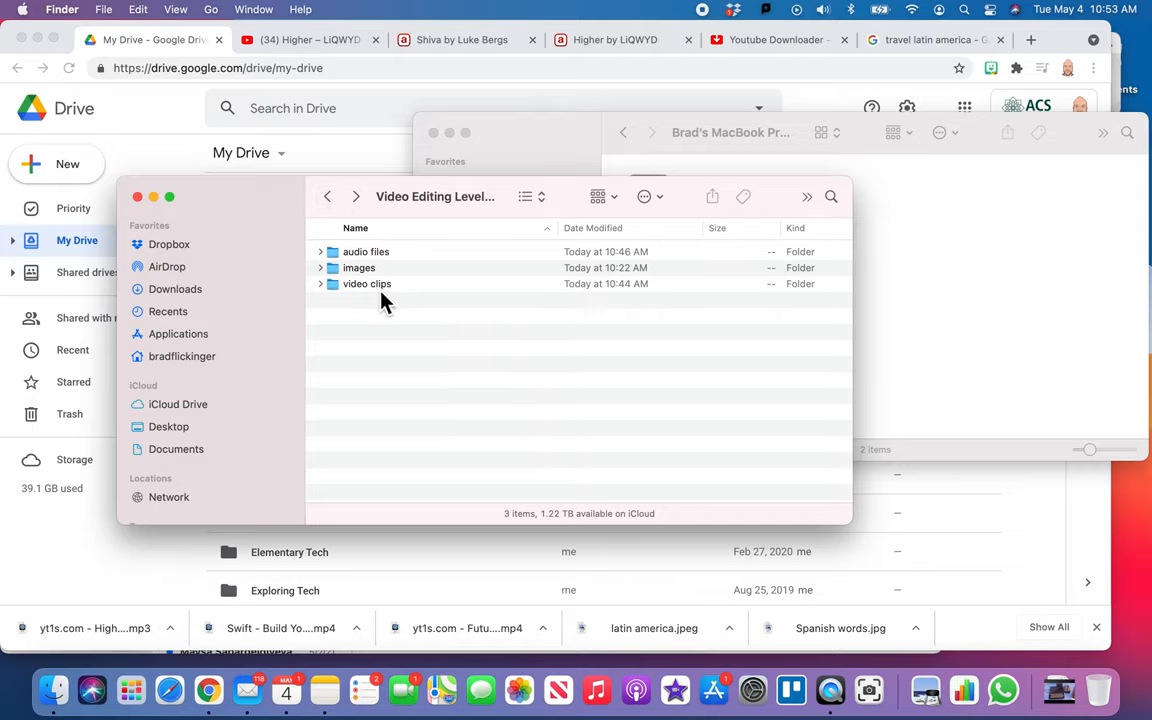
mouse_move(375, 302)
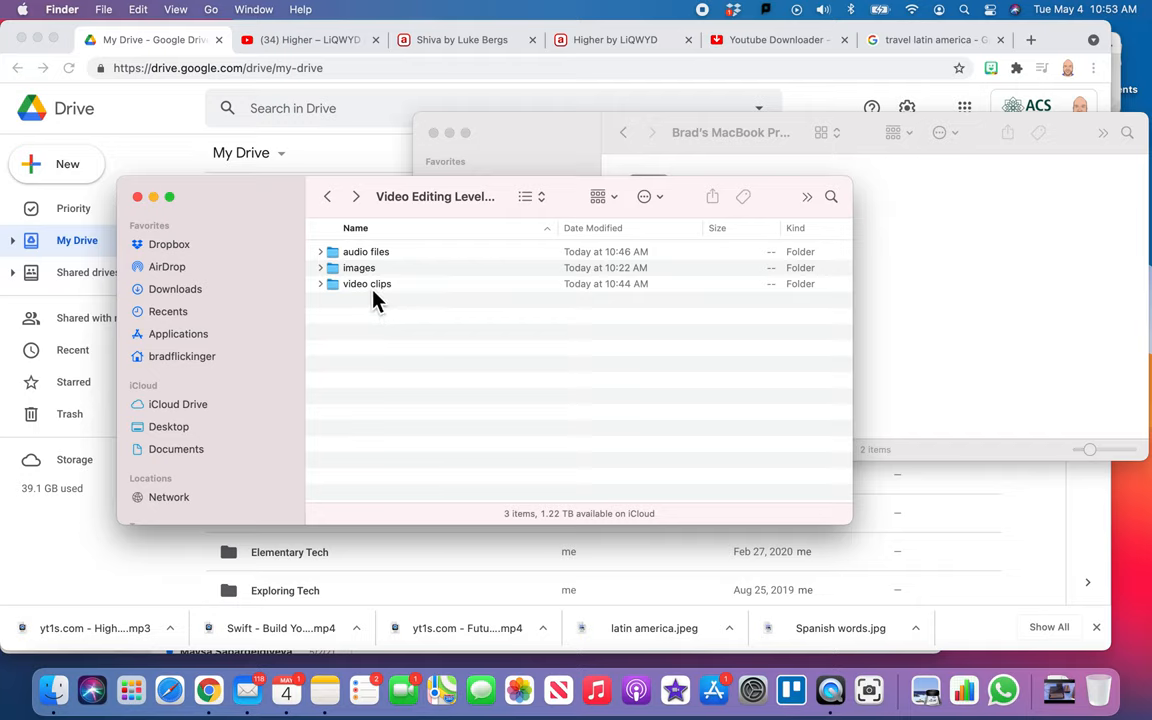
mouse_move(368, 278)
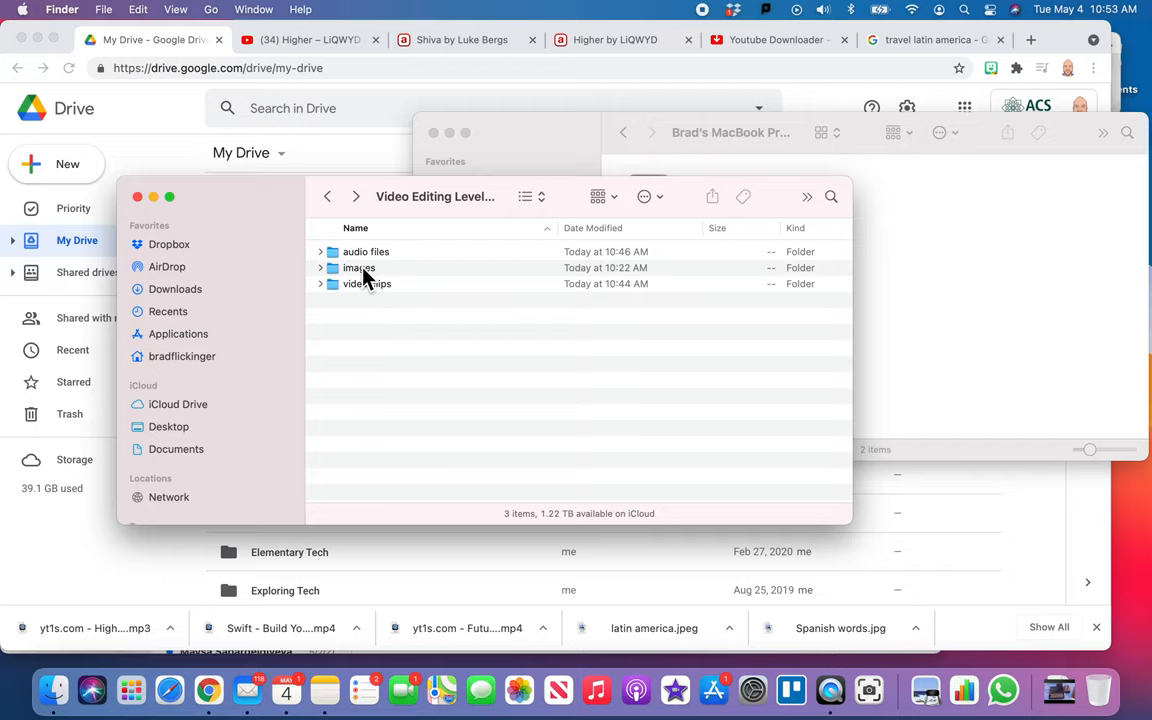
mouse_move(386, 275)
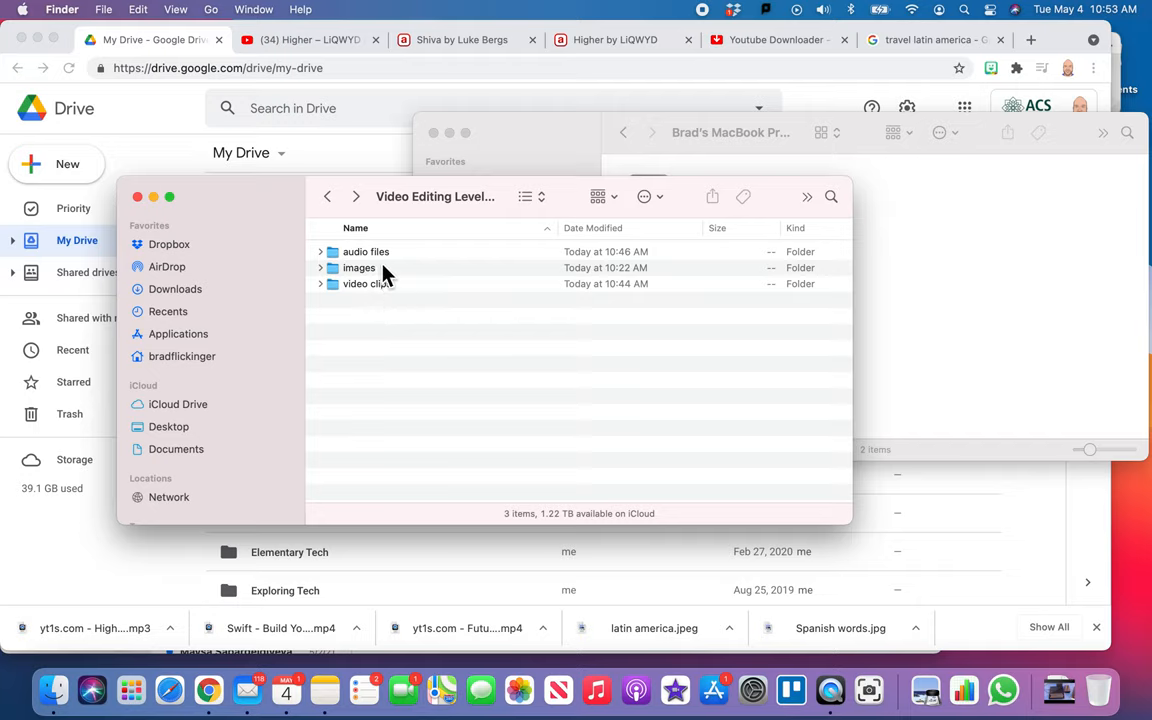
mouse_move(398, 335)
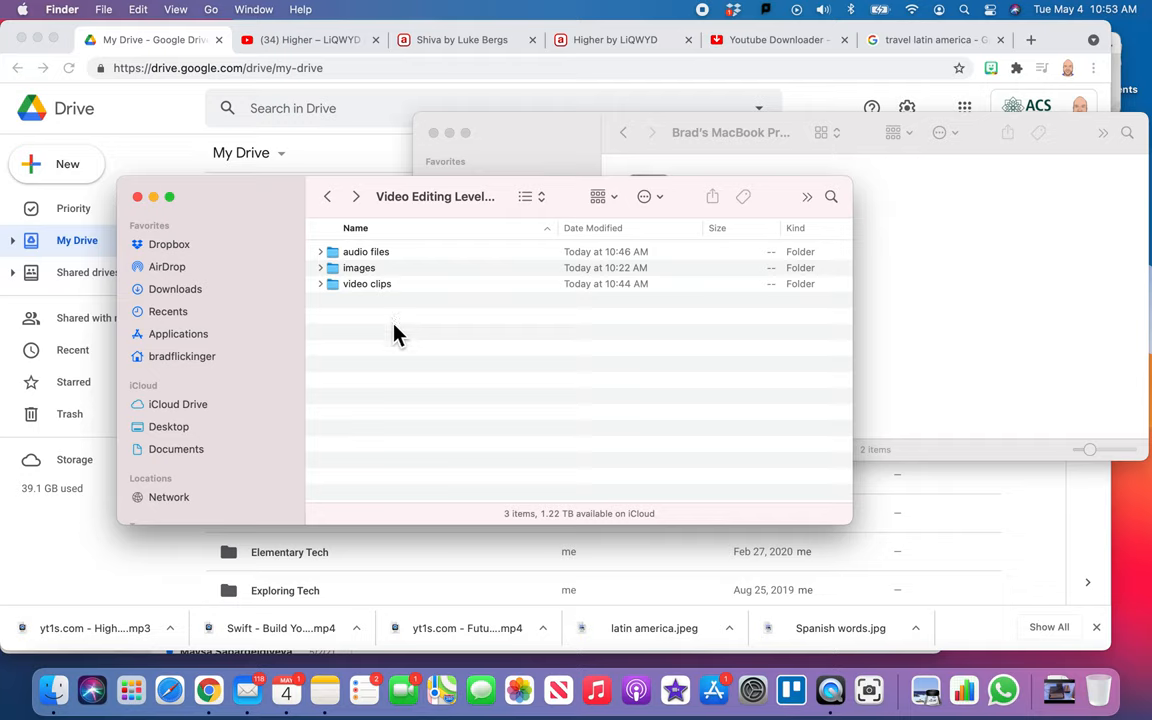
mouse_move(398, 354)
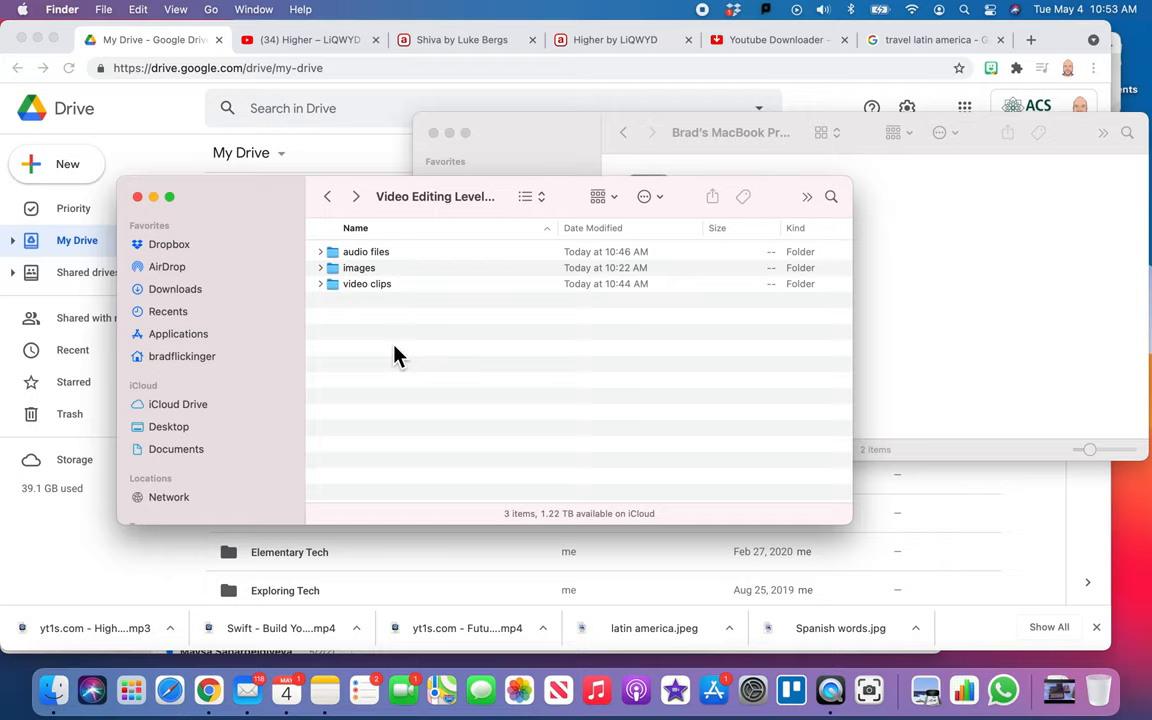
mouse_move(398, 360)
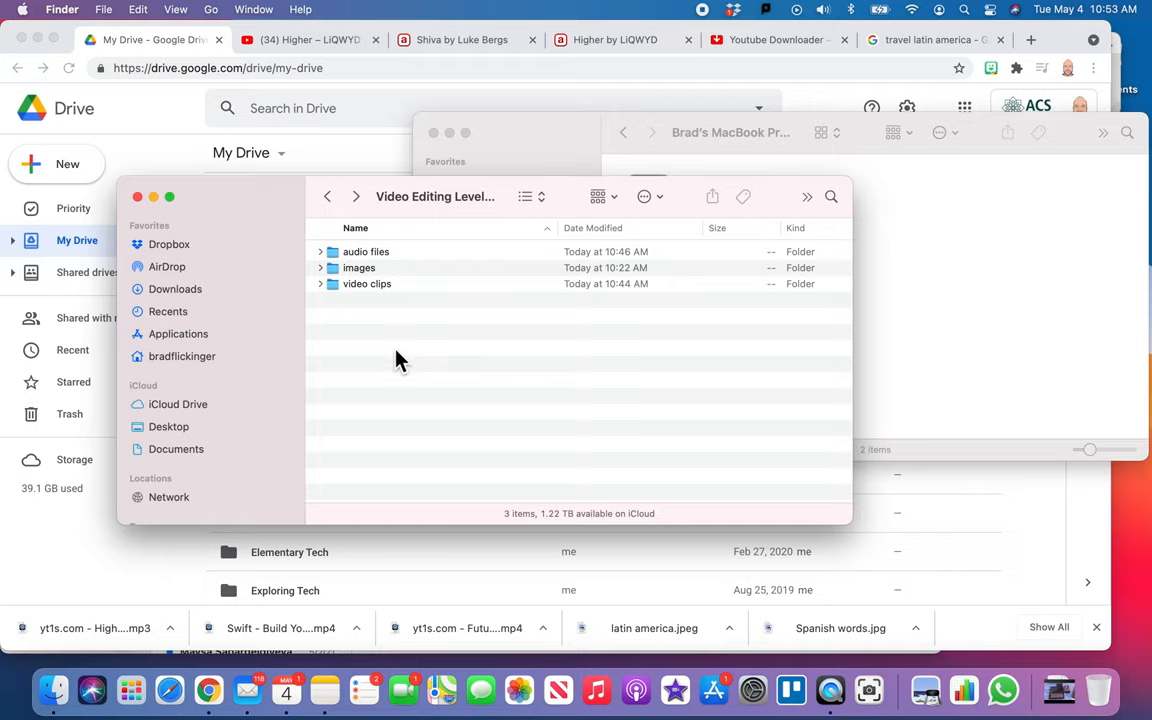